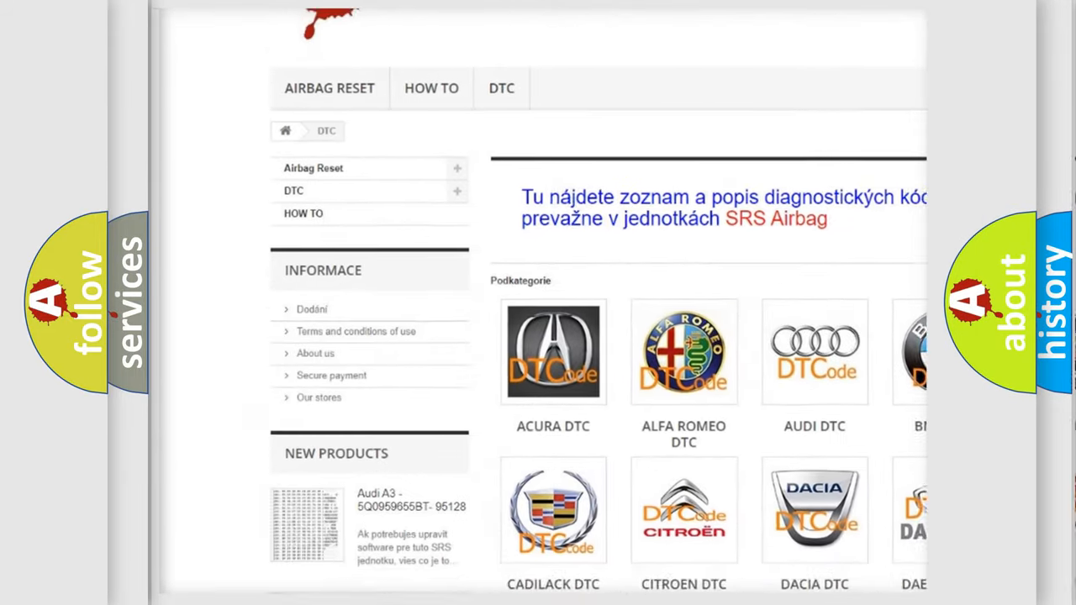
pyautogui.scroll(-3)
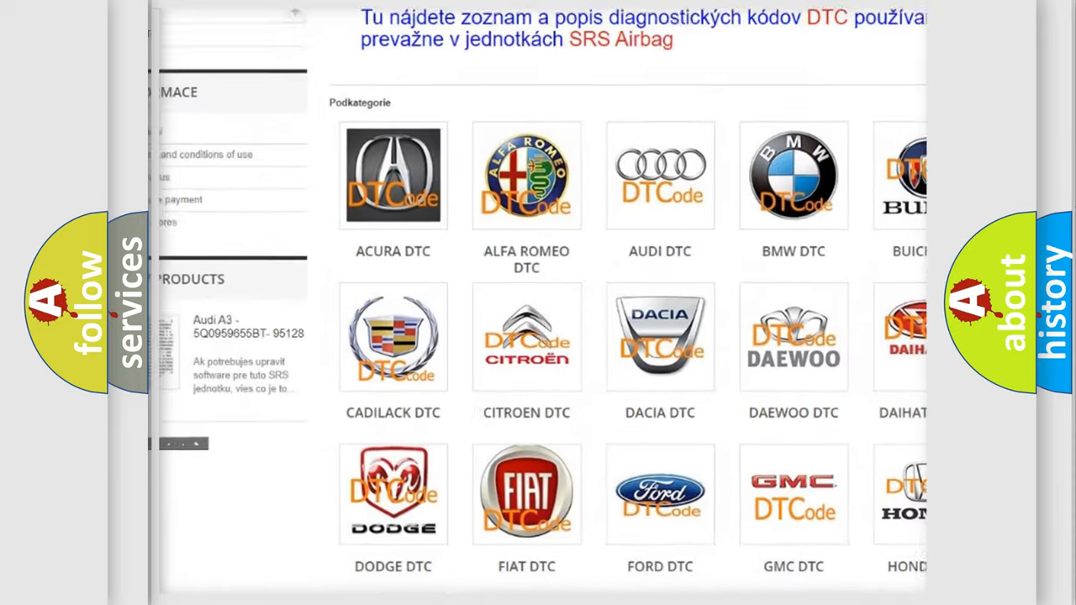
pyautogui.scroll(-3)
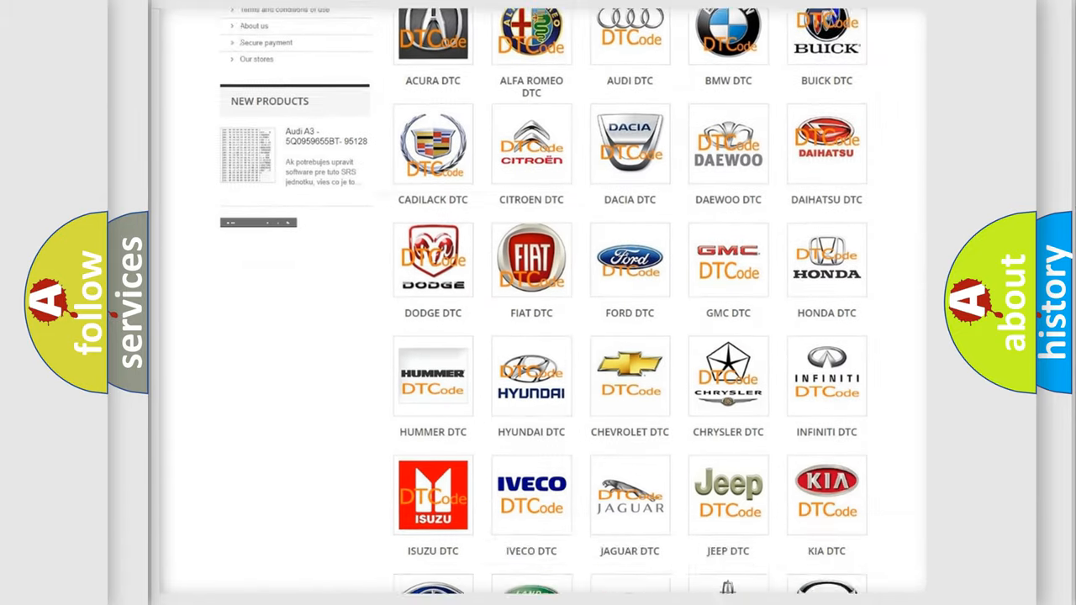
pyautogui.scroll(-3)
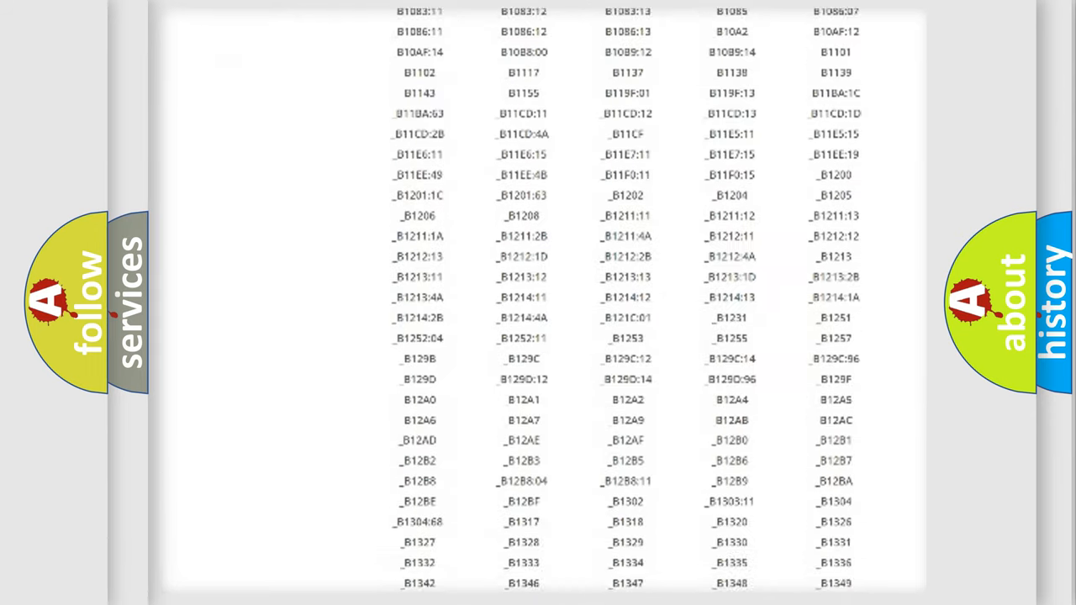
pyautogui.scroll(-3)
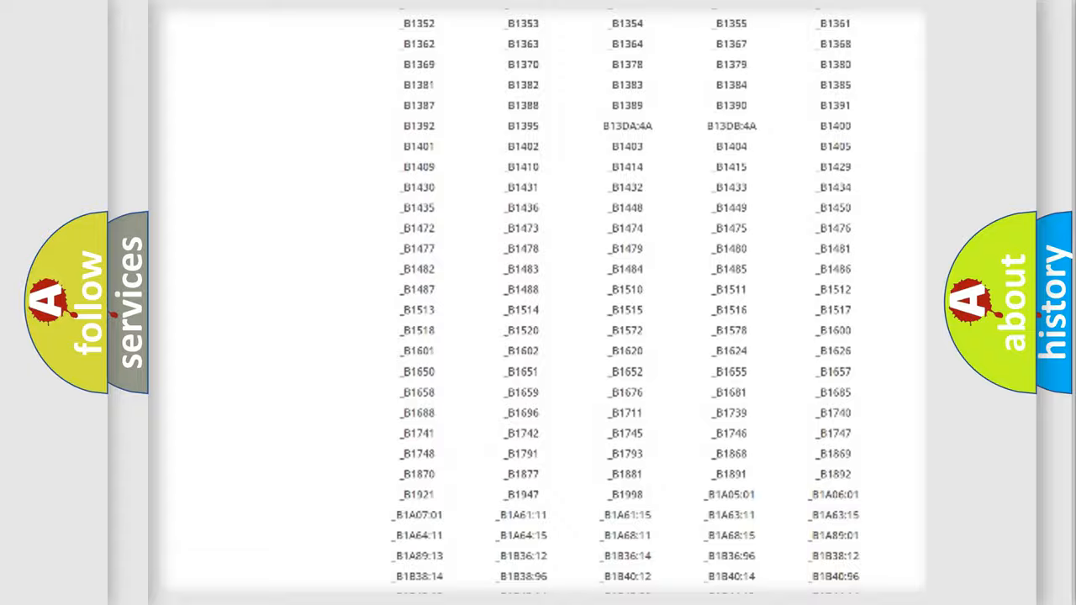